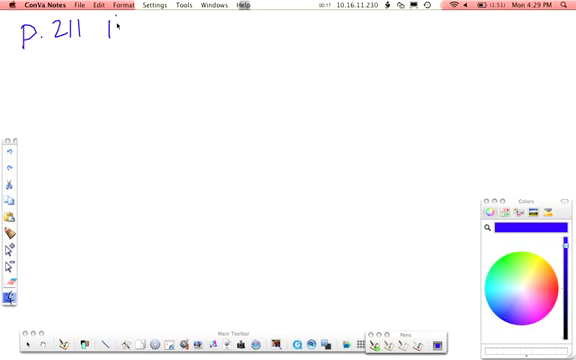
Handwrite the headers 'p. 211 #1' top left and 'p. 237 #41' top right
{"action": "left_click_drag", "start_coordinate": [118, 42], "coordinate": [140, 42]}
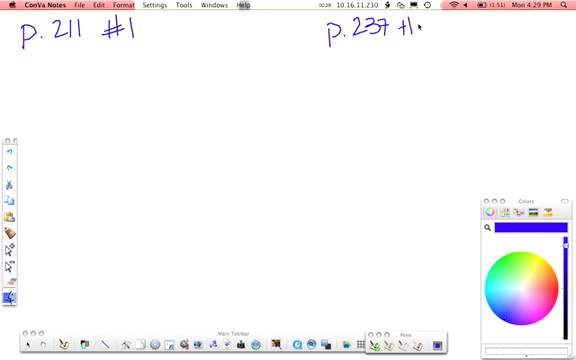
{"action": "left_click_drag", "start_coordinate": [400, 40], "coordinate": [410, 40]}
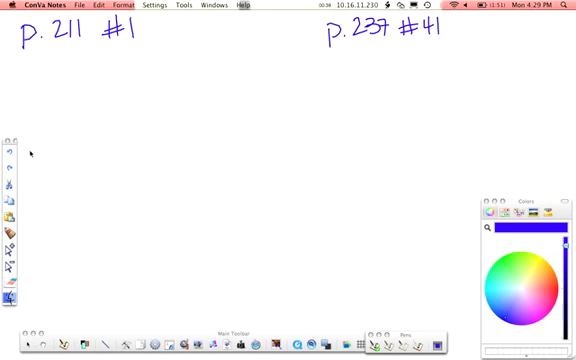
{"action": "mouse_move", "coordinate": [78, 101]}
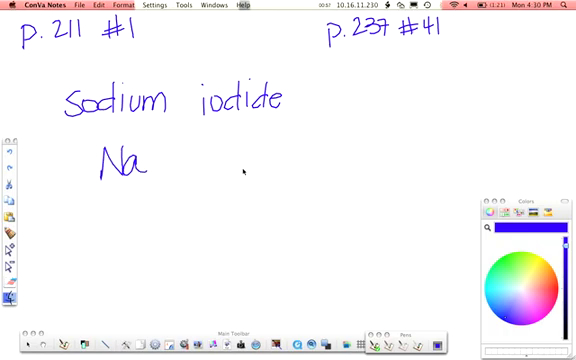
Write the sodium iodide ions Na+ and I− under the compound name
{"action": "left_click_drag", "start_coordinate": [225, 155], "coordinate": [230, 180]}
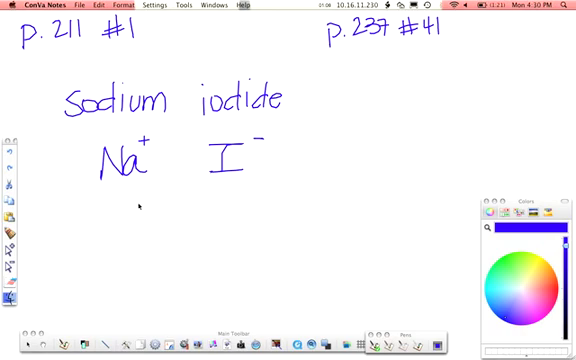
{"action": "mouse_move", "coordinate": [177, 218]}
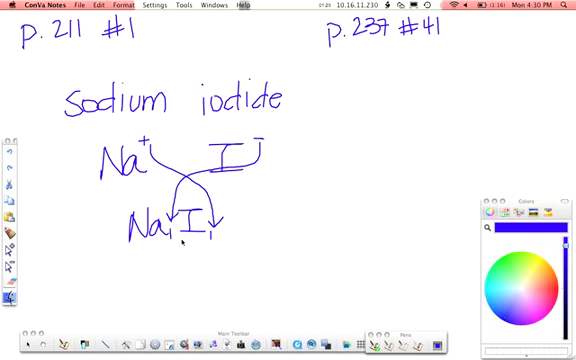
{"action": "mouse_move", "coordinate": [273, 227]}
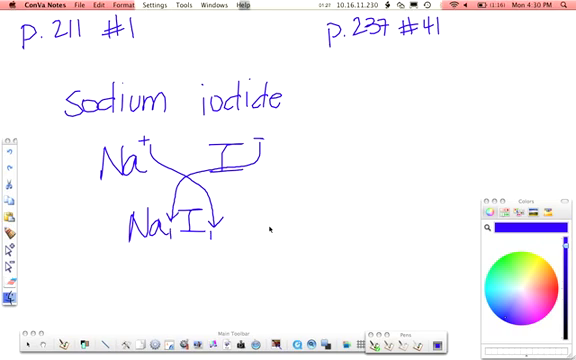
{"action": "type", "text": "Na"}
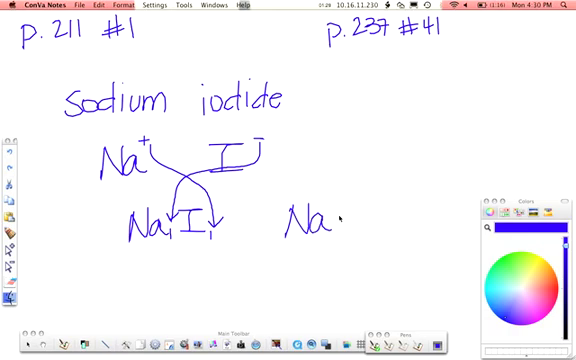
{"action": "type", "text": "I"}
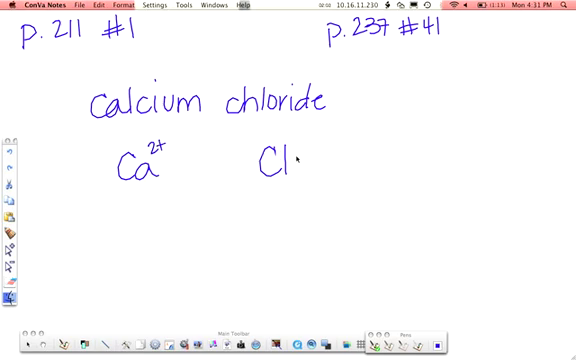
Write Cl− beside Ca2+ and begin the final formula CaCl2
{"action": "left_click_drag", "start_coordinate": [300, 155], "coordinate": [315, 148]}
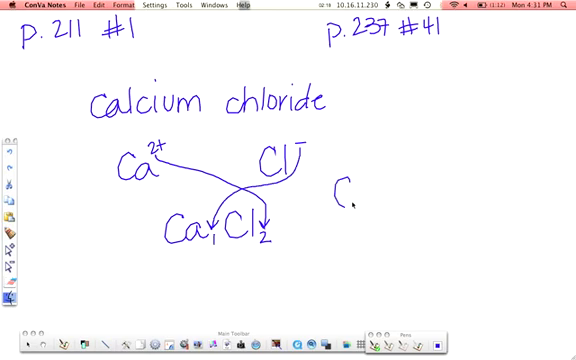
{"action": "left_click_drag", "start_coordinate": [345, 205], "coordinate": [400, 205]}
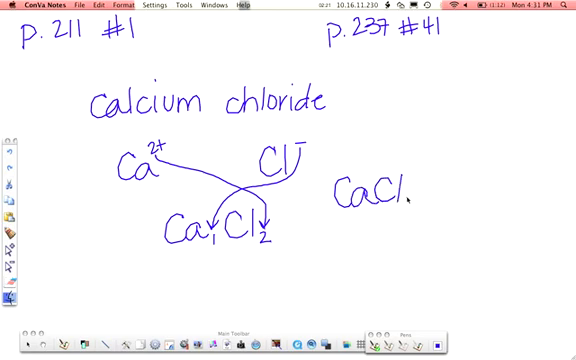
{"action": "type", "text": "2"}
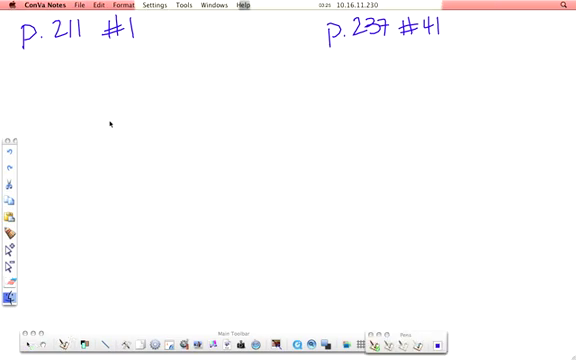
Handwrite 'Lithium nitrate' beneath the headers, underlining 'ate'
{"action": "left_click_drag", "start_coordinate": [105, 95], "coordinate": [118, 115]}
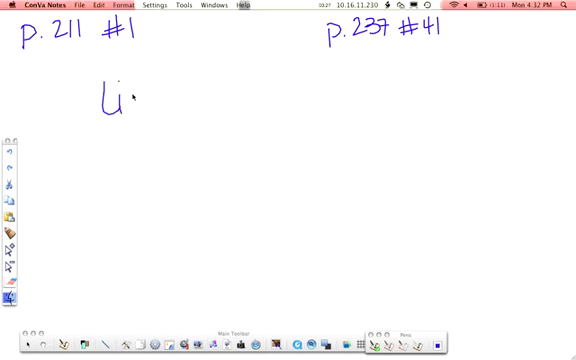
{"action": "left_click_drag", "start_coordinate": [120, 100], "coordinate": [185, 100]}
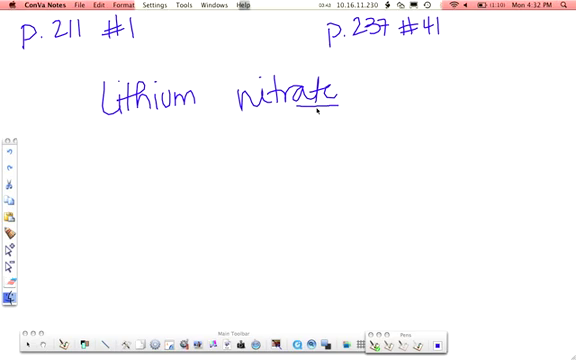
{"action": "mouse_move", "coordinate": [118, 173]}
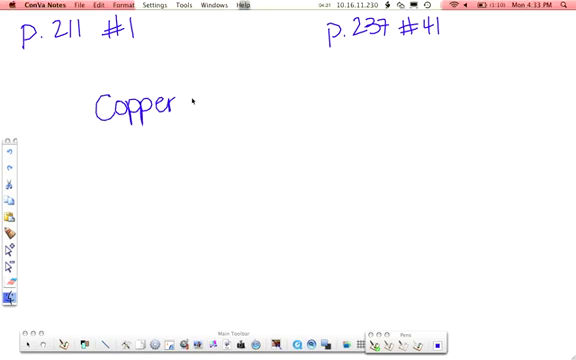
Write 'Copper (II) sulfate' and its formula CuSO4, then erase the work
{"action": "type", "text": "(II) S"}
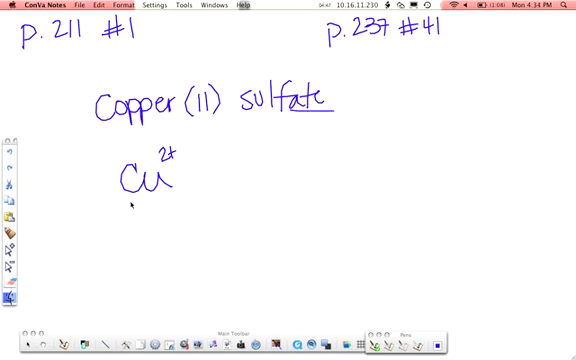
{"action": "mouse_move", "coordinate": [286, 110]}
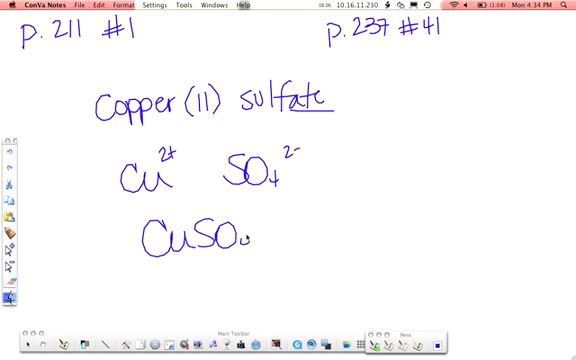
{"action": "type", "text": "4"}
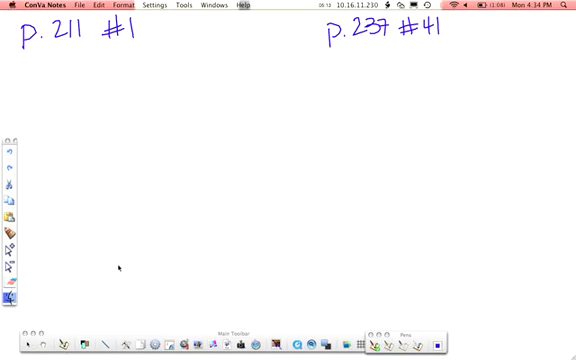
{"action": "mouse_move", "coordinate": [207, 211]}
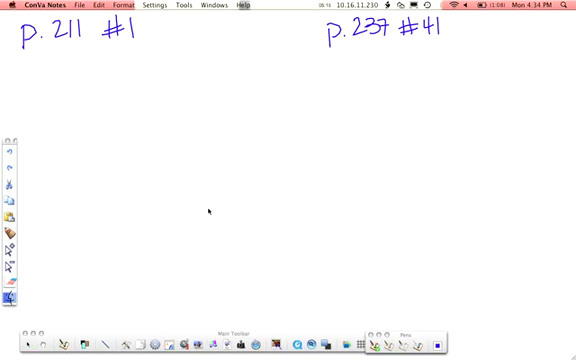
{"action": "mouse_move", "coordinate": [109, 108]}
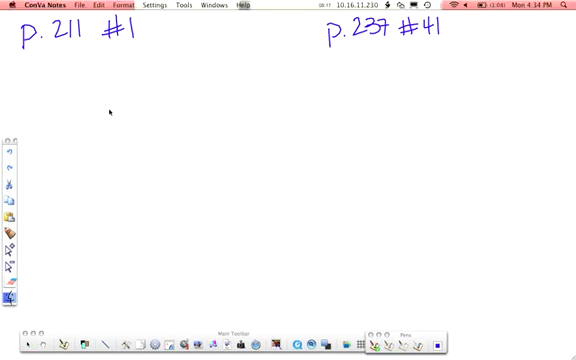
Handwrite 'Sodium carbonate' with CO3 2− and the formula Na2CO3
{"action": "left_click_drag", "start_coordinate": [95, 105], "coordinate": [200, 105]}
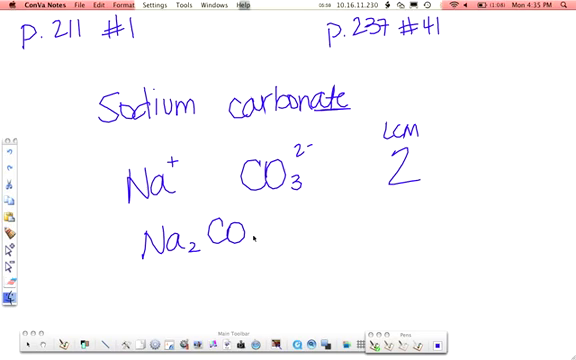
{"action": "type", "text": "3"}
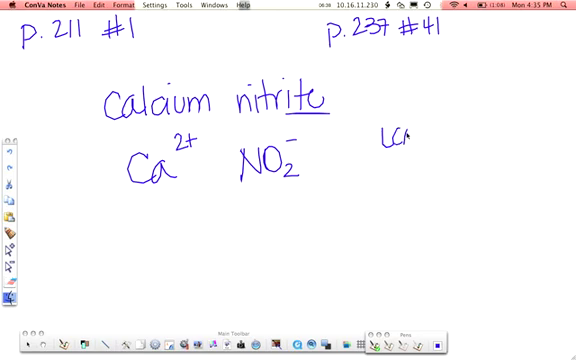
Note 'LCM=2' under the Ca2+ and NO2− ions for calcium nitrite
{"action": "type", "text": "LCM=2"}
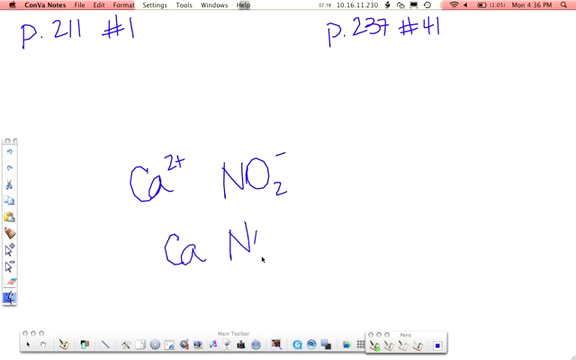
Finish the nitrite group so the formula reads 'Ca NO2'
{"action": "type", "text": "O2"}
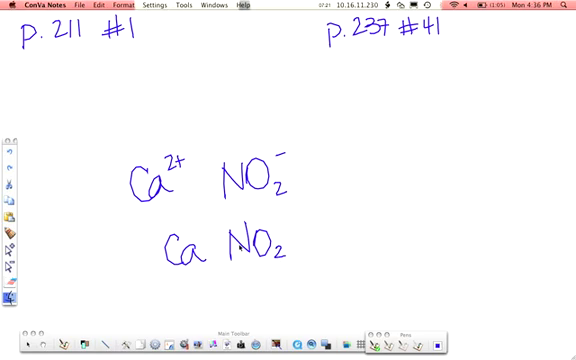